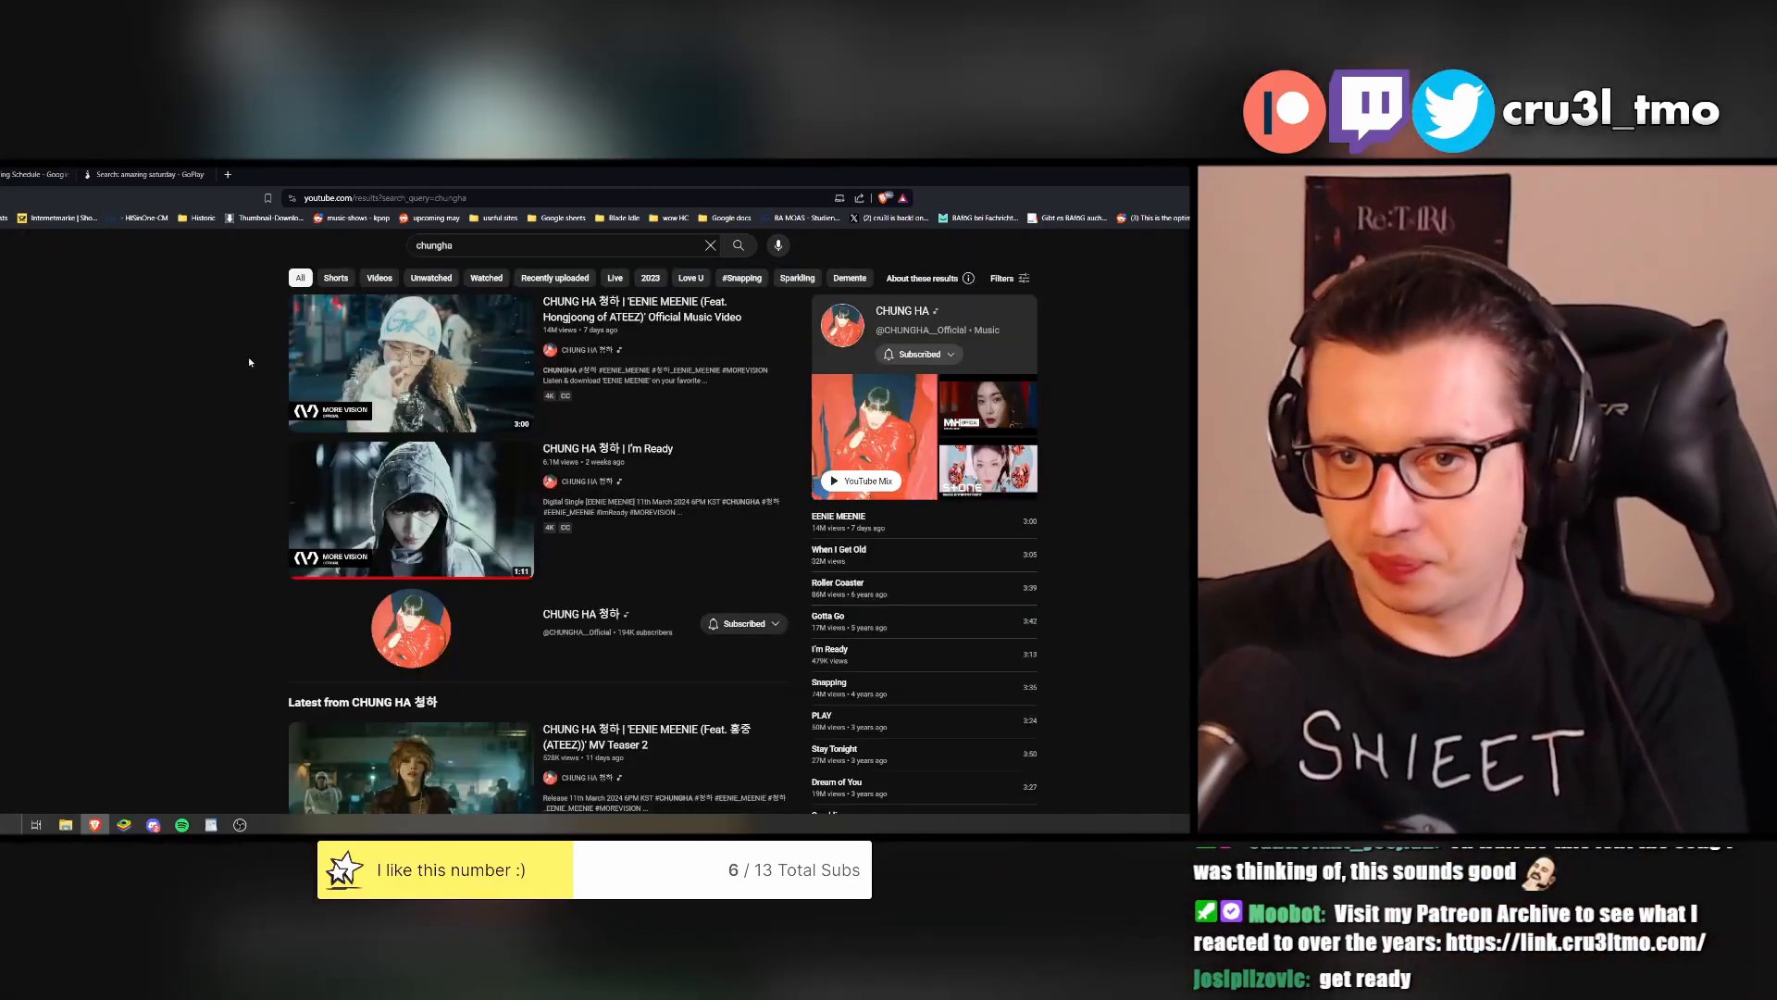
# Bring the Spotify window forward over the YouTube Chungha results
pyautogui.click(411, 361)
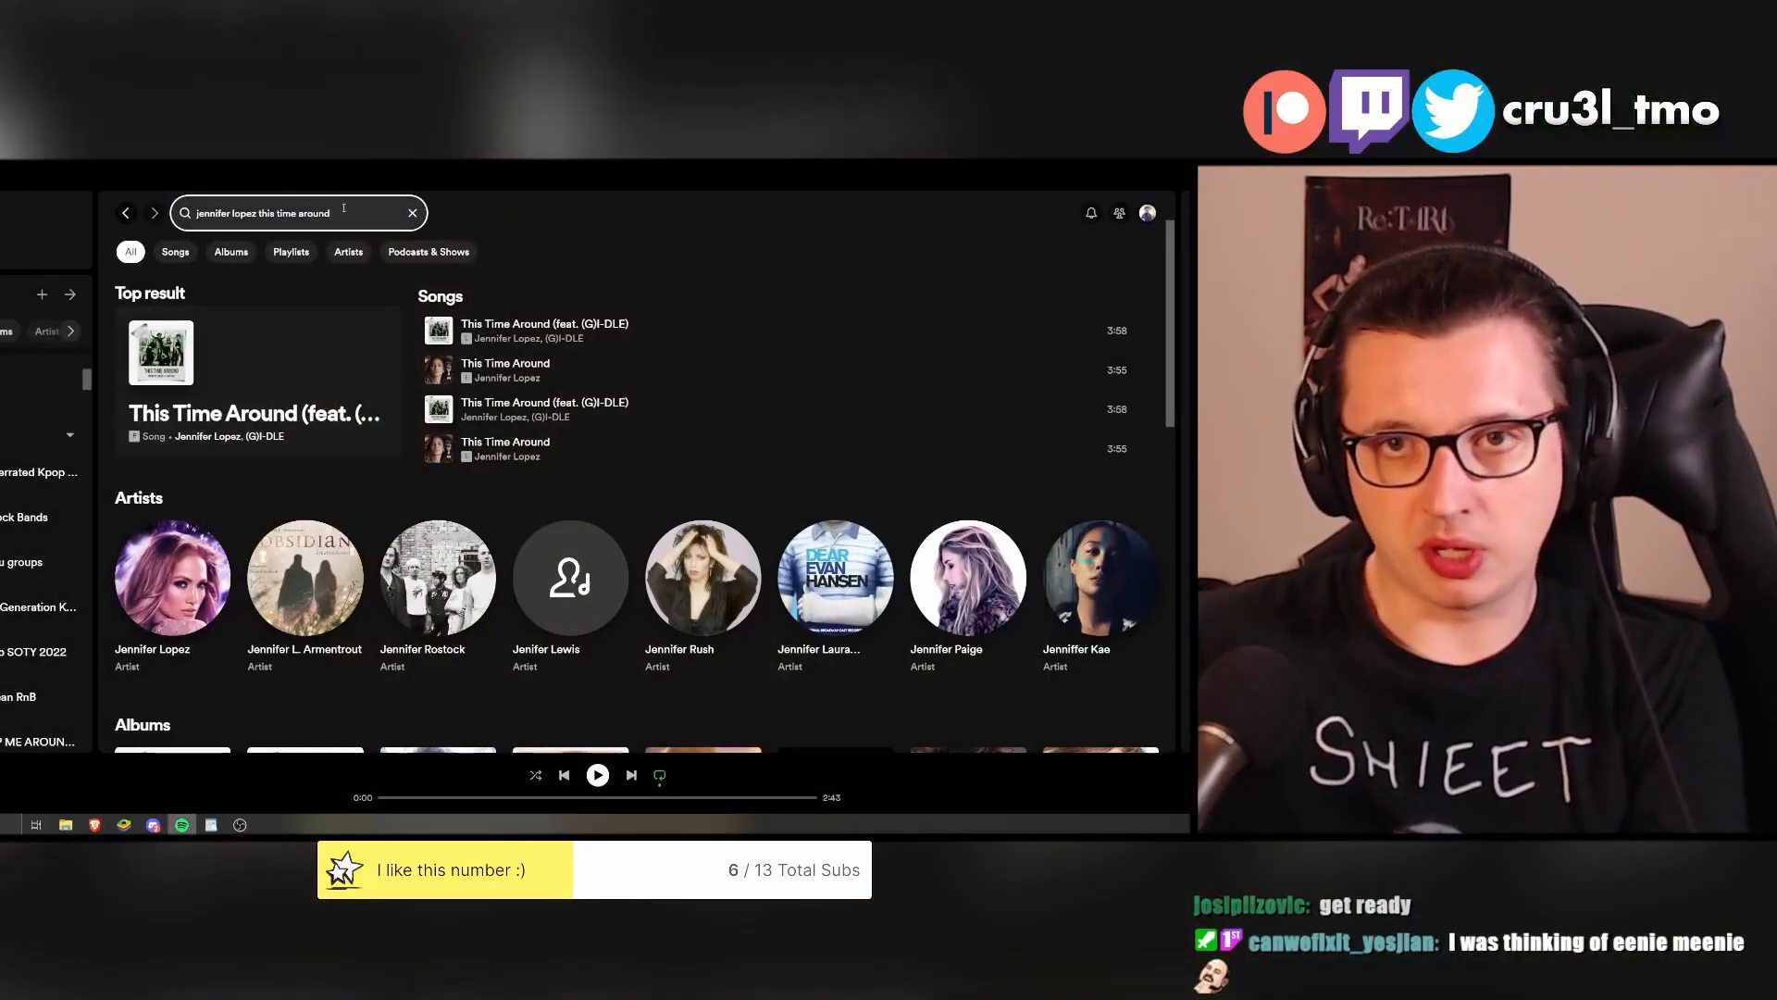
# Search Spotify for 'chung ha' and open the CHUNG HA artist page with Popular play counts
pyautogui.write('chung ha')
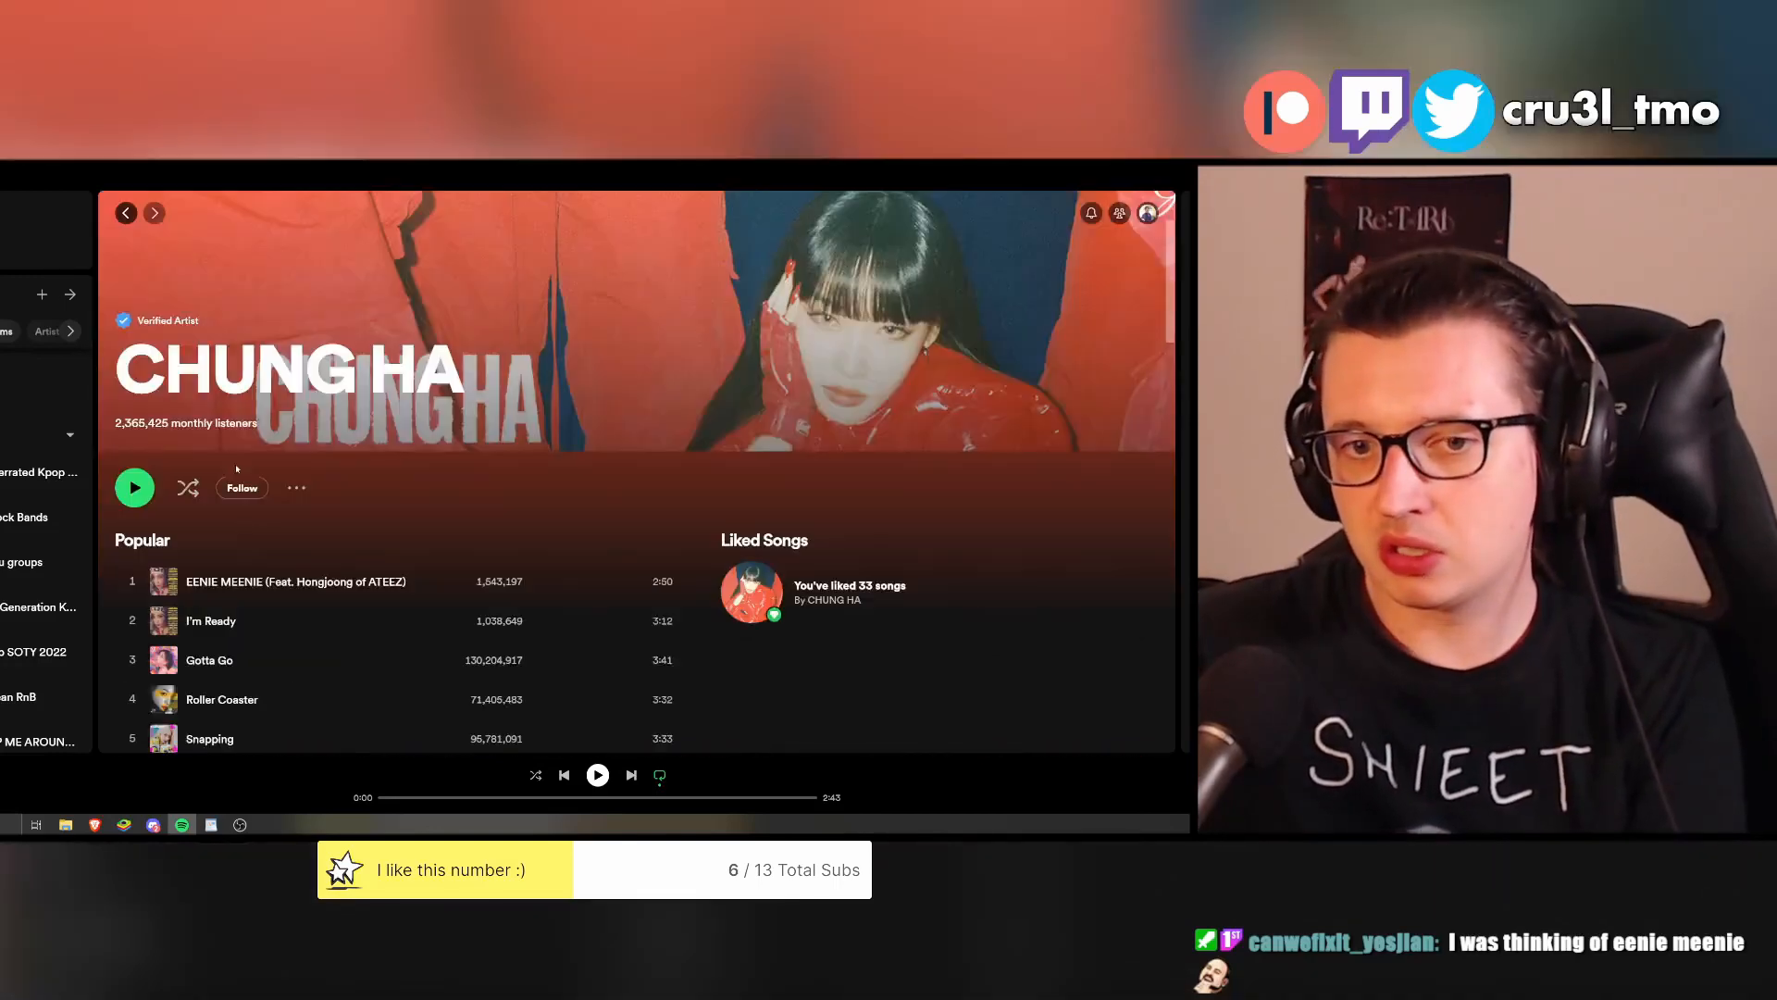
pyautogui.click(241, 486)
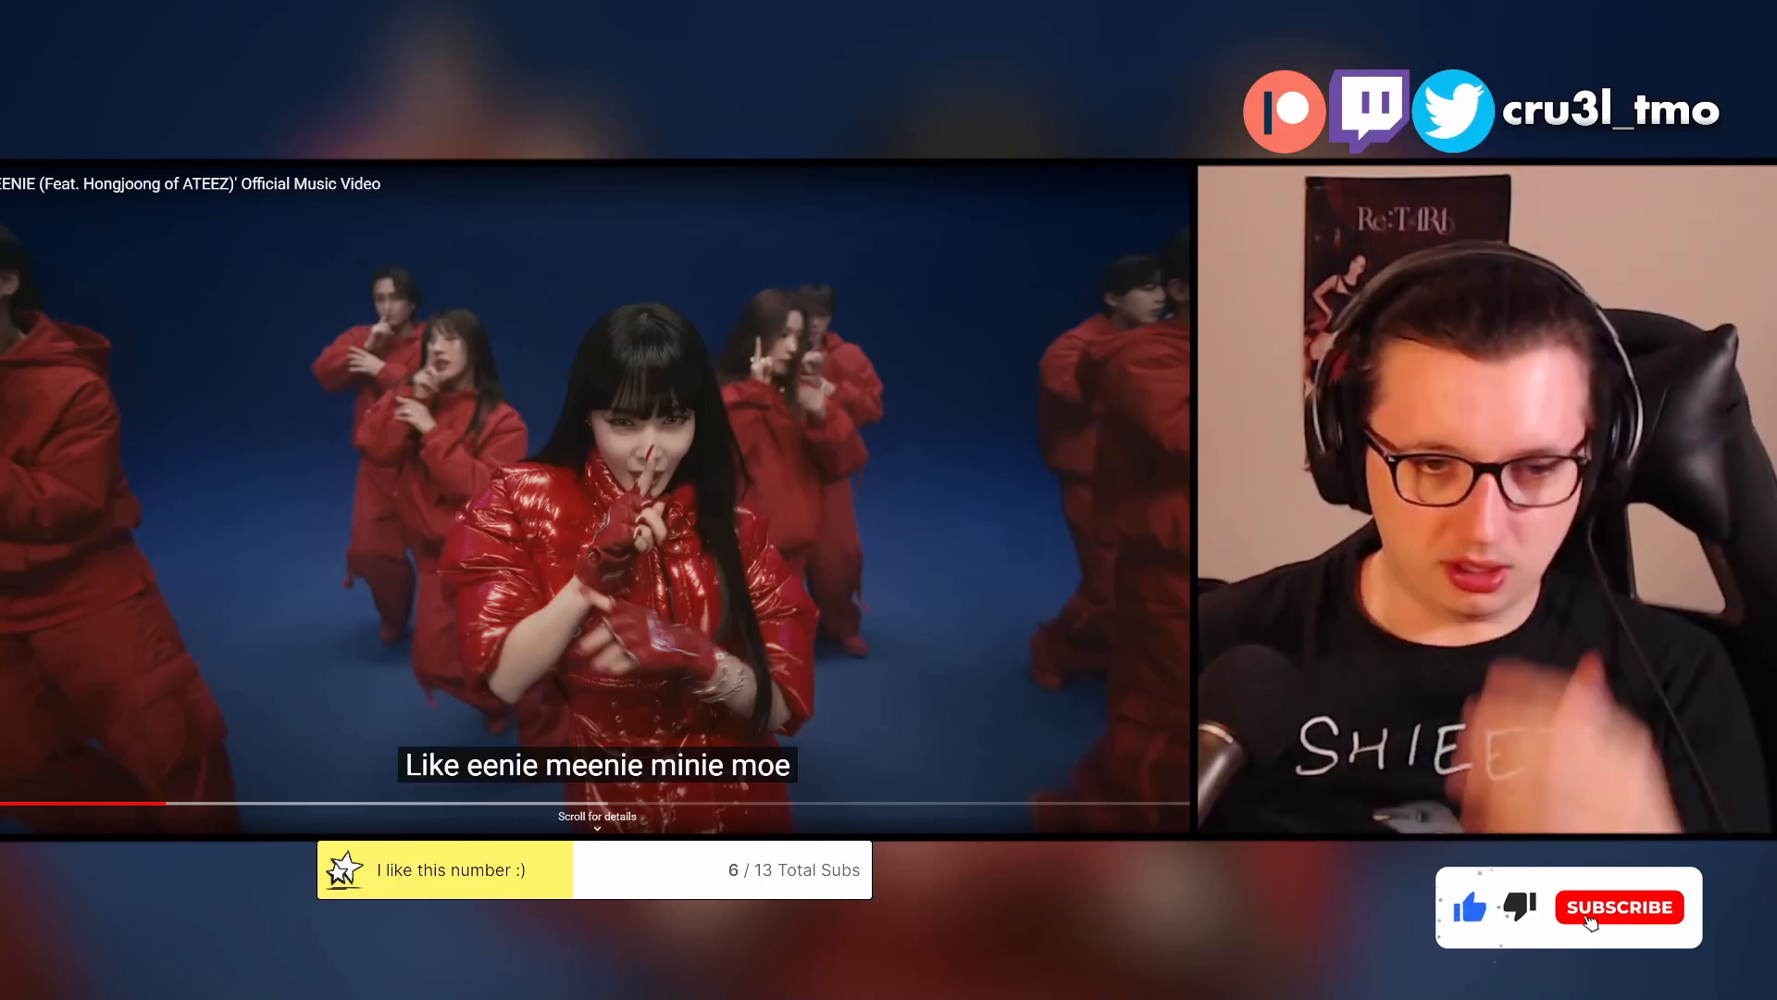
pyautogui.click(1618, 908)
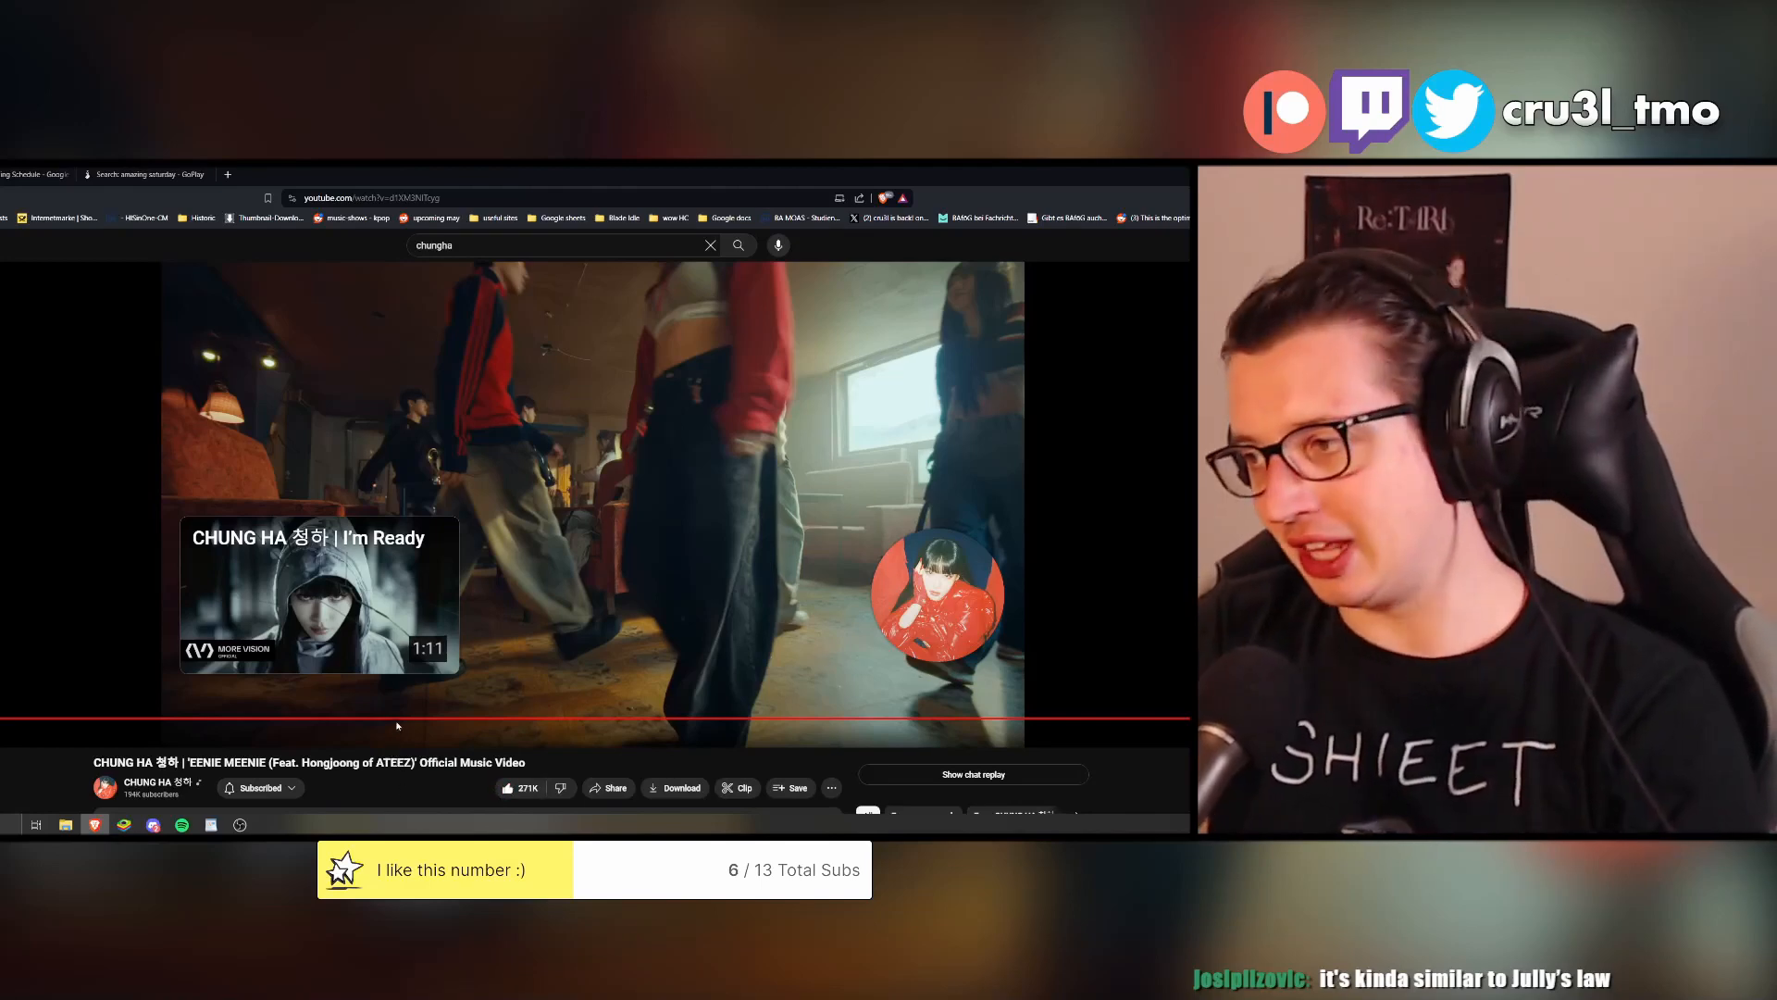
pyautogui.scroll(-3)
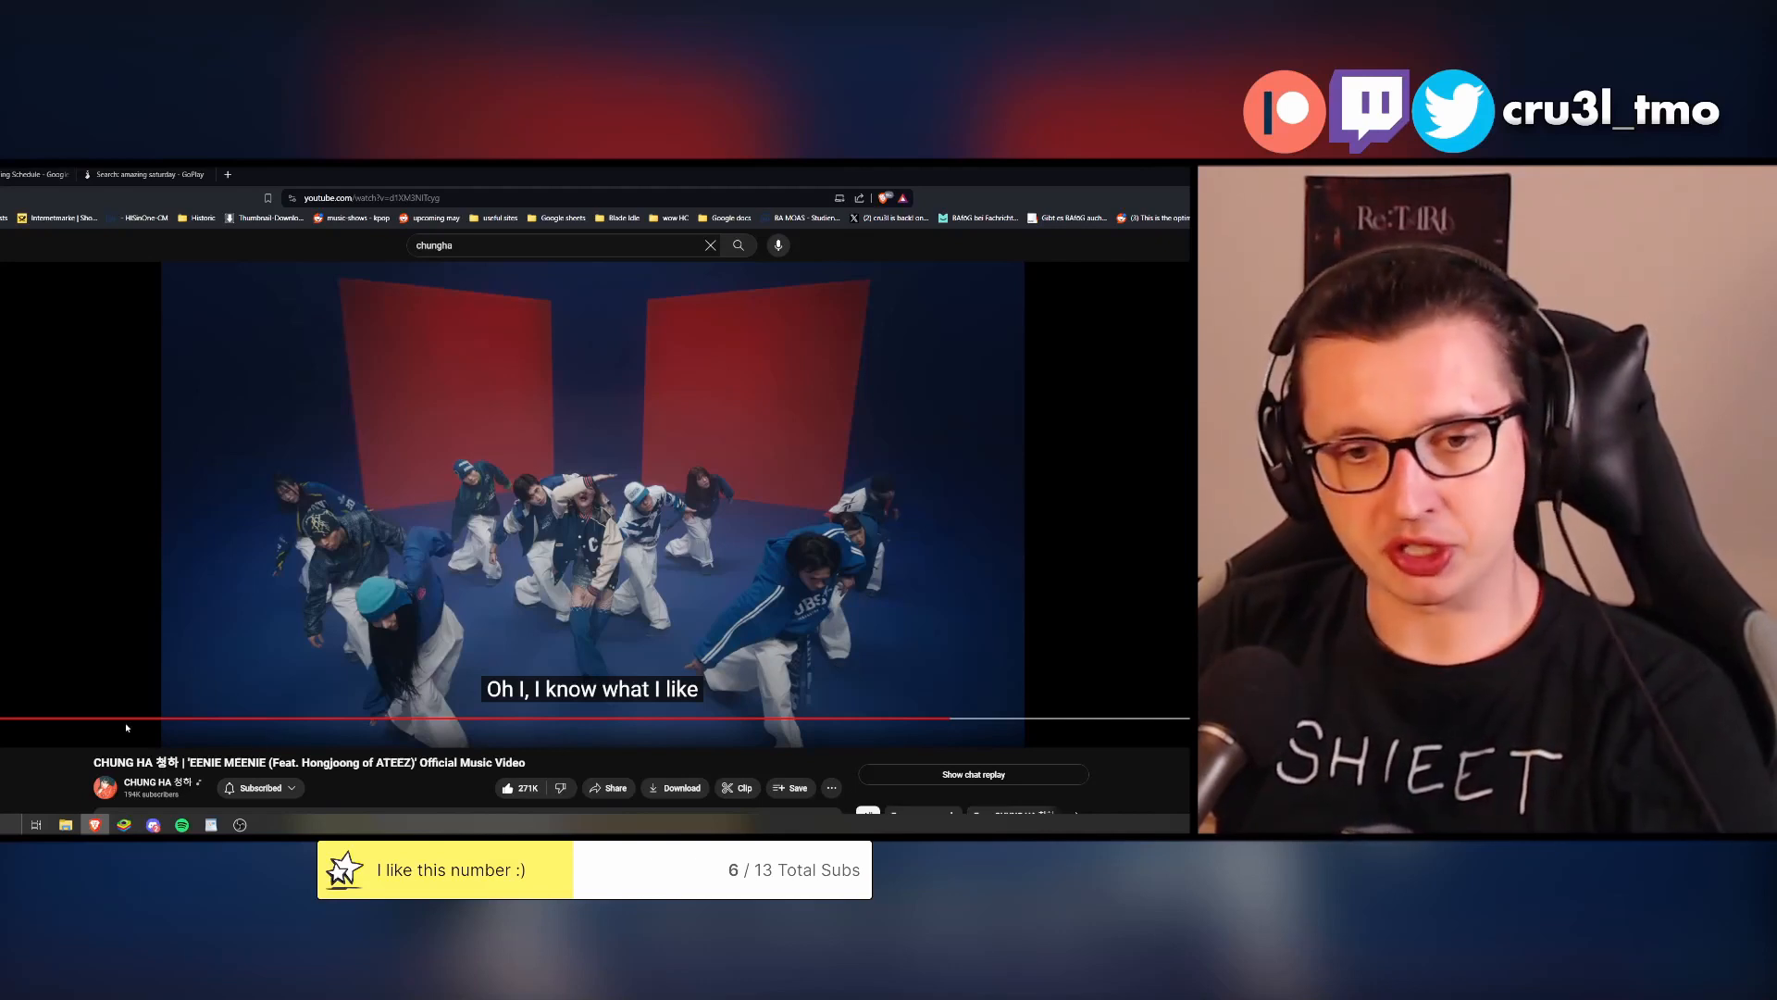
pyautogui.moveTo(239, 717)
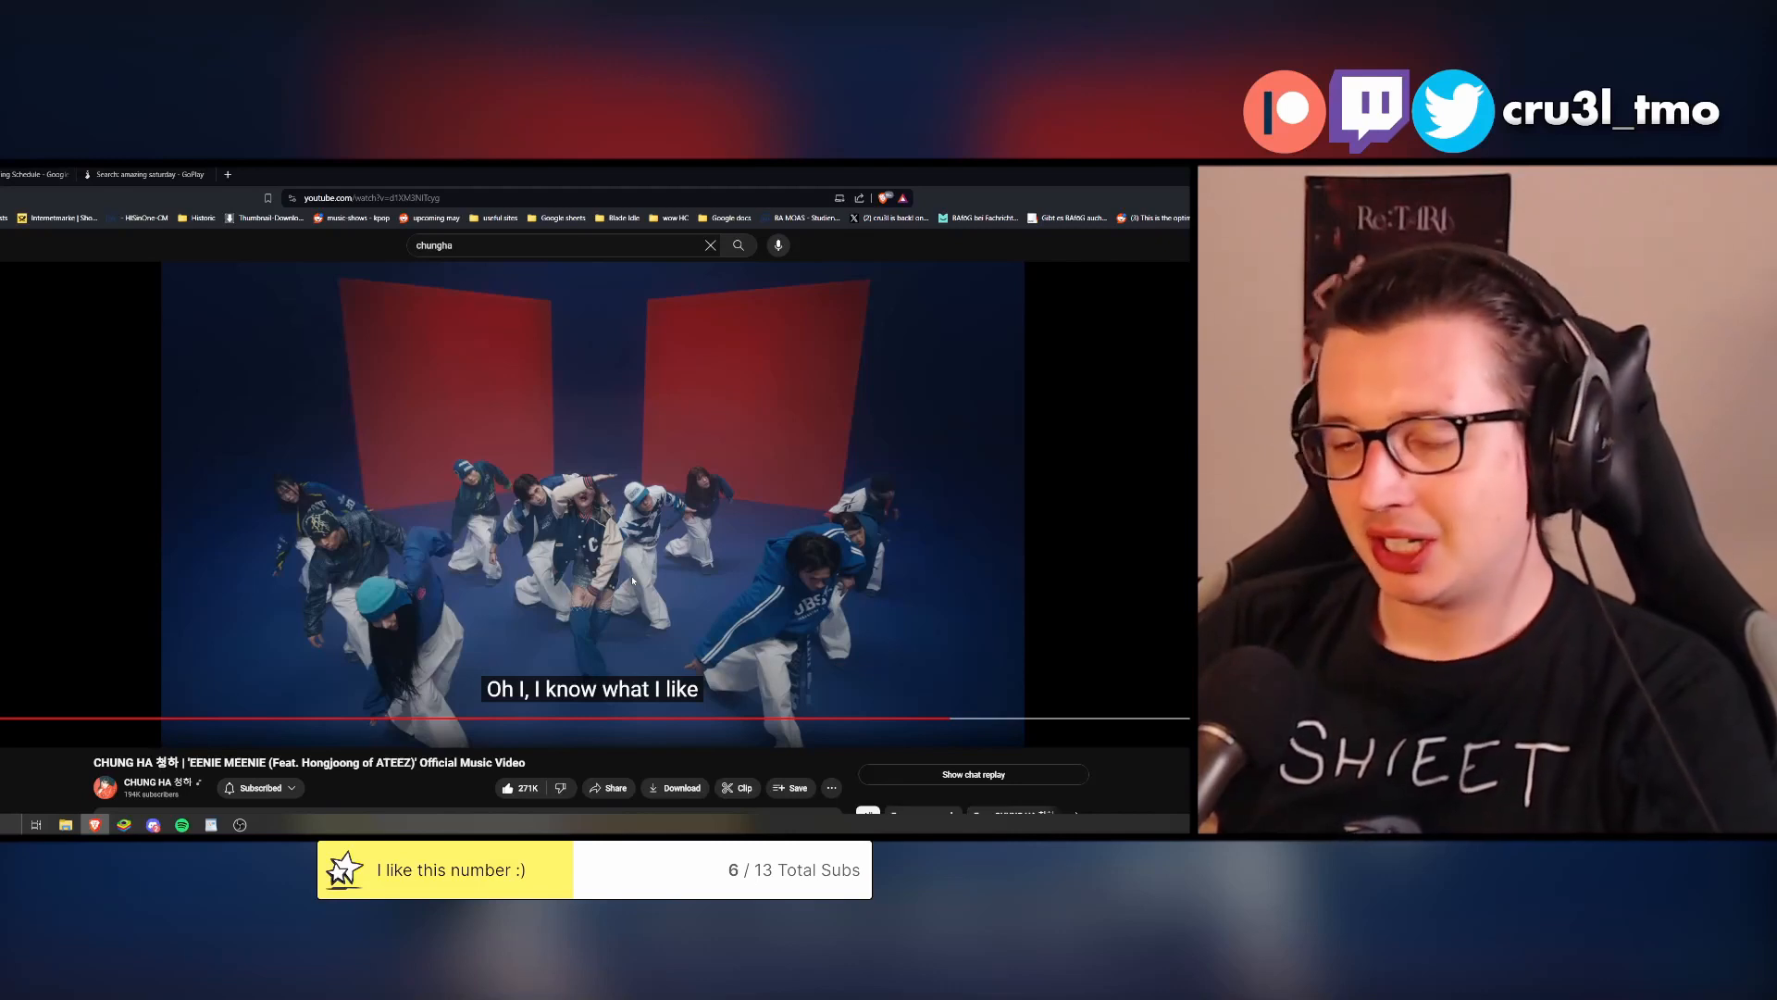
pyautogui.moveTo(573, 716)
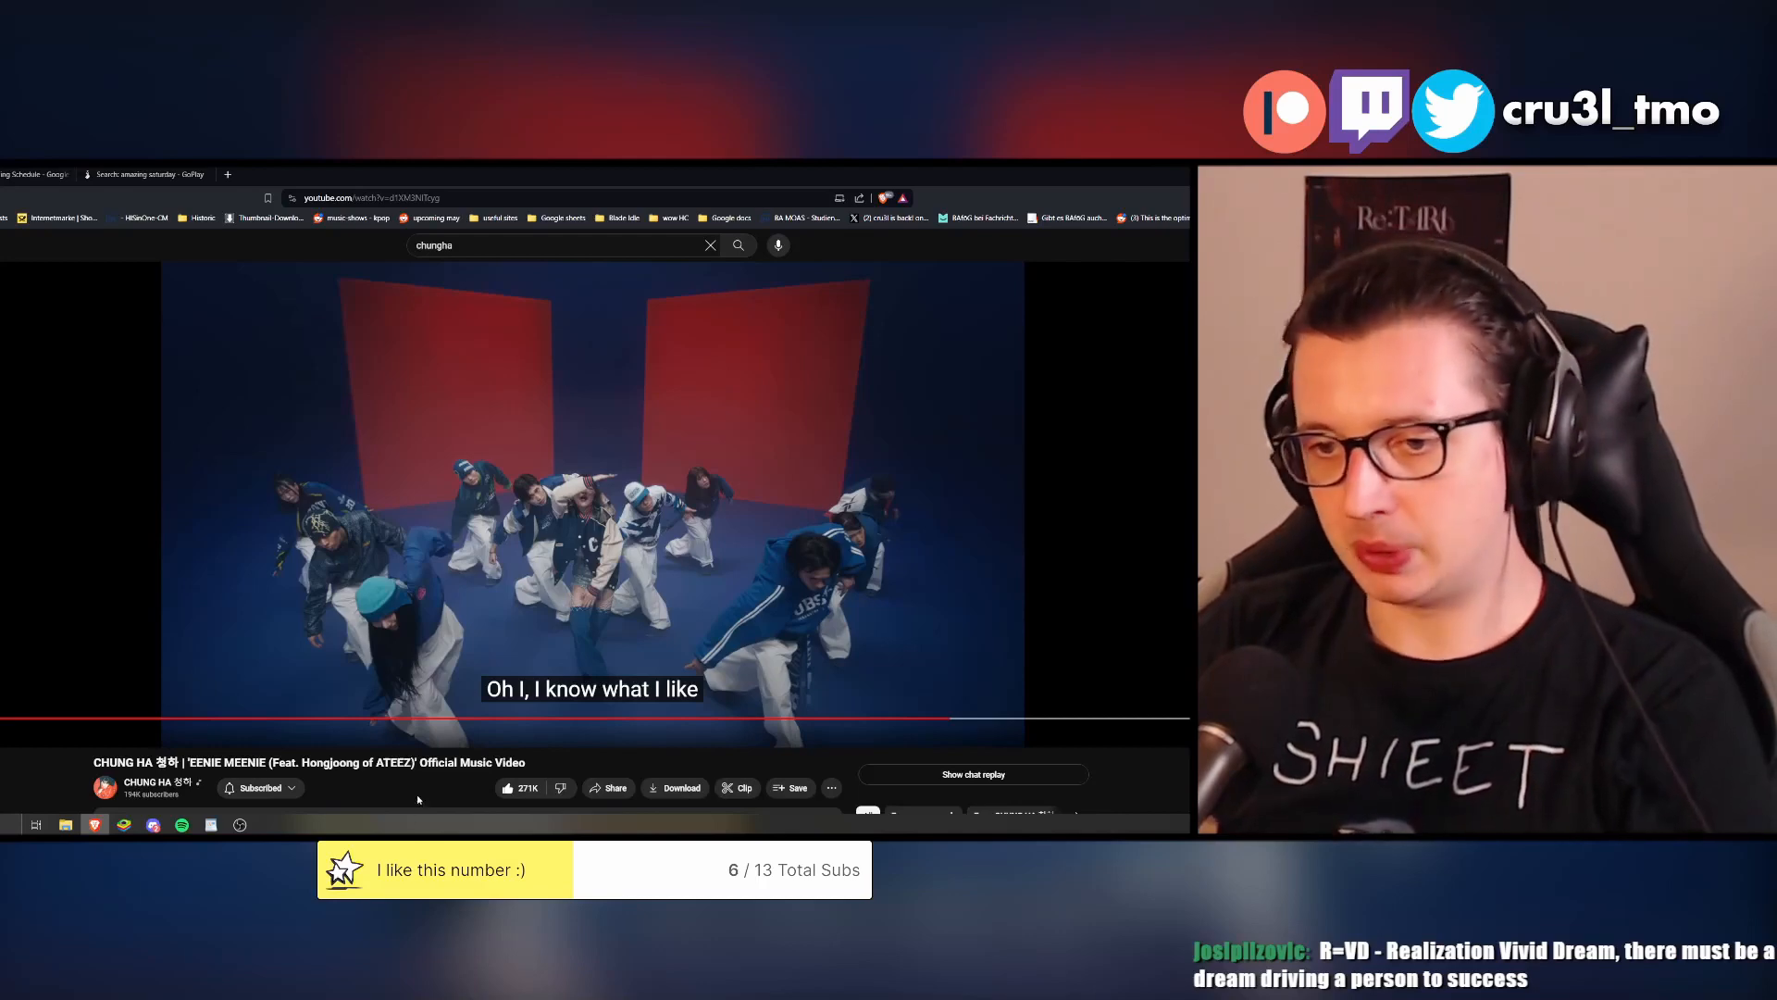
pyautogui.moveTo(796, 717)
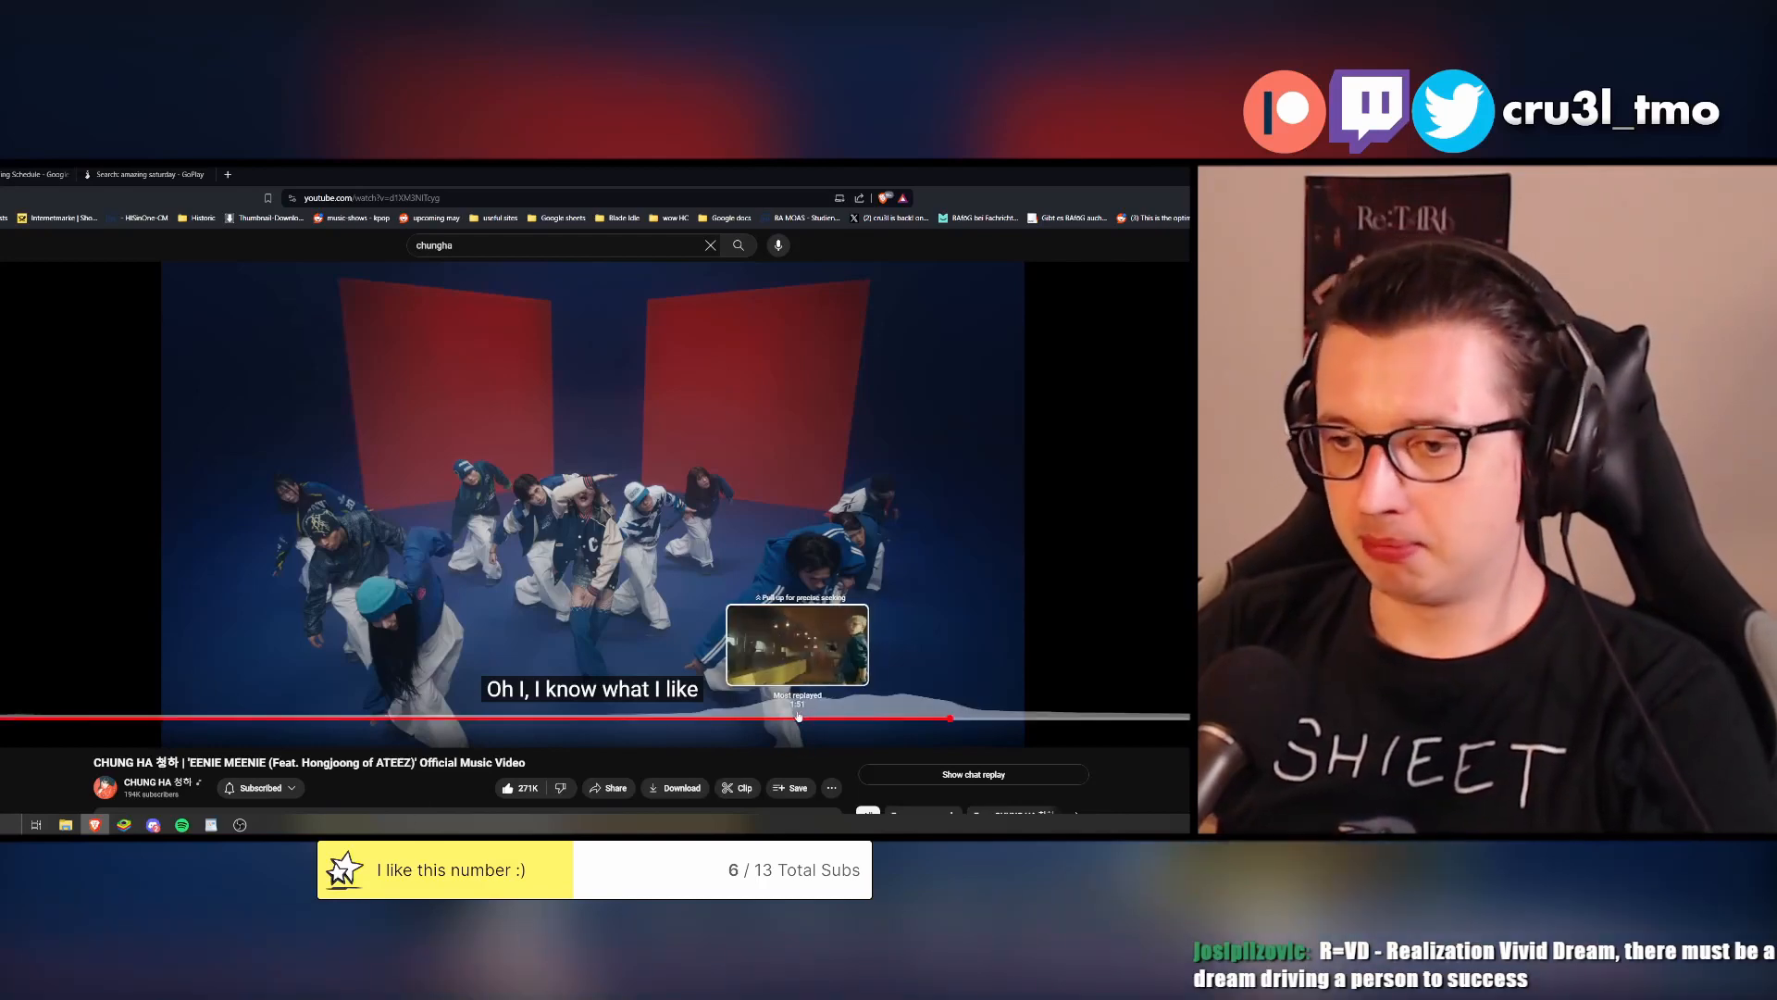